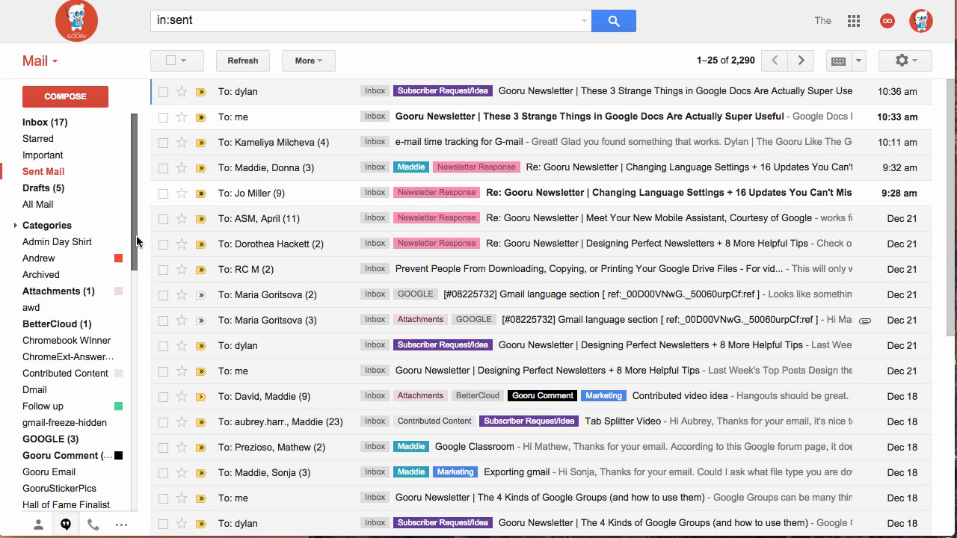
# Step: Show the Chats label from the expanded sidebar list, listing the archived Hangouts conversations
pyautogui.scroll(-3)
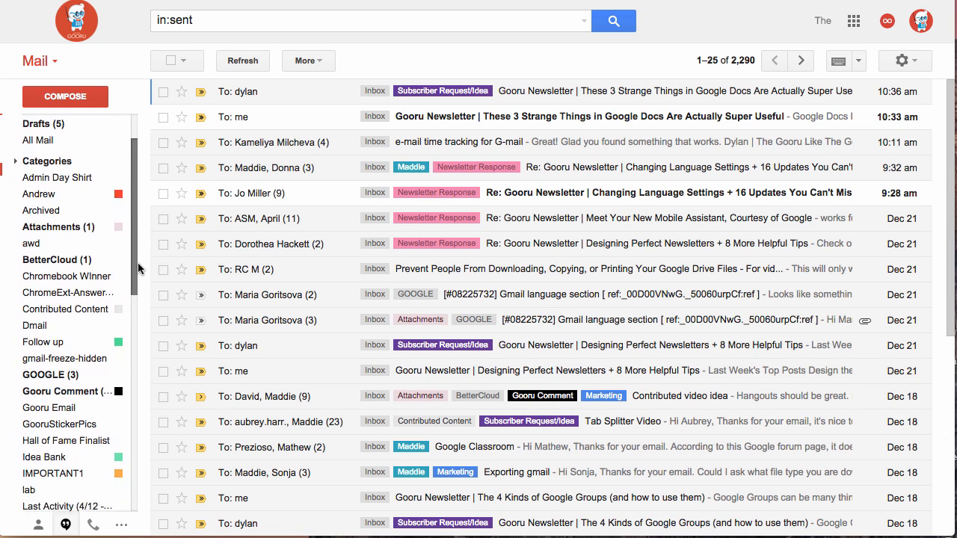
pyautogui.scroll(-3)
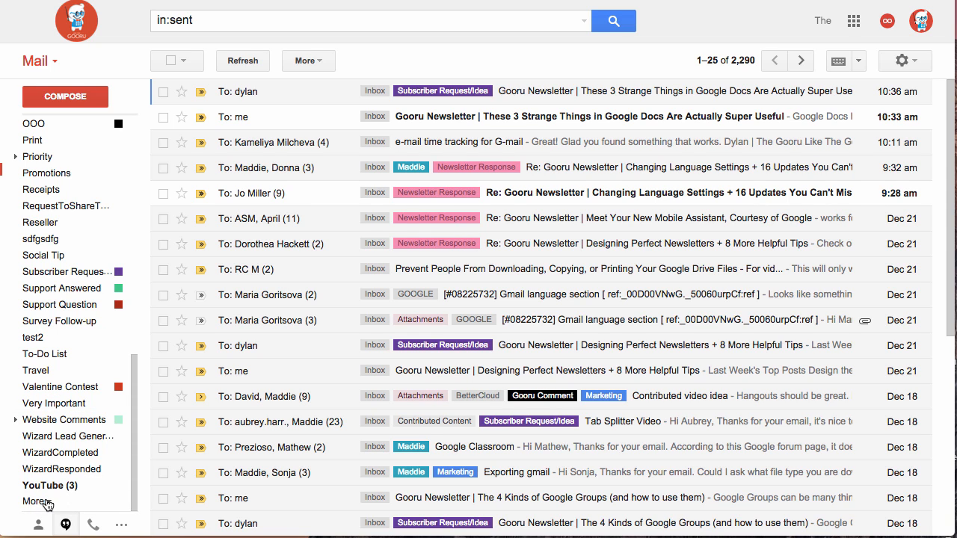
pyautogui.click(36, 502)
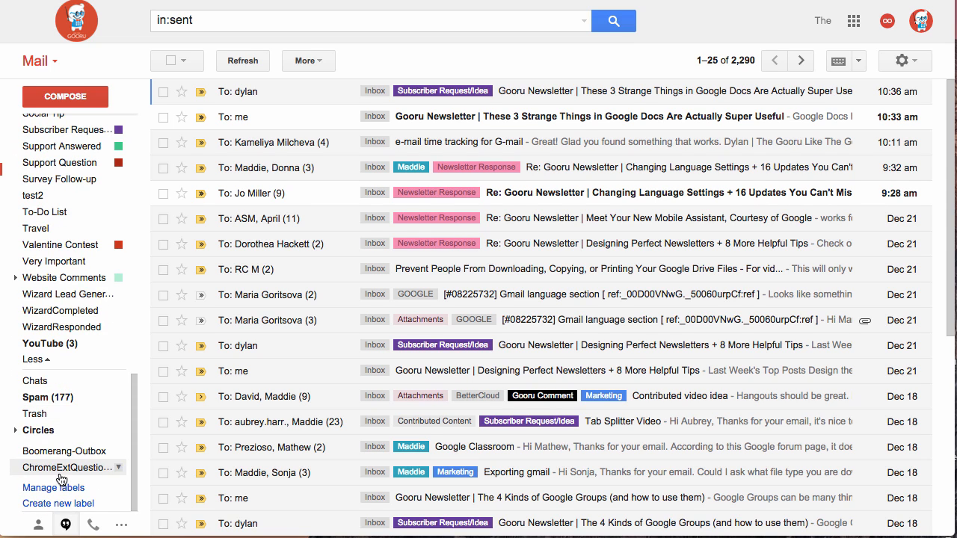
pyautogui.click(36, 382)
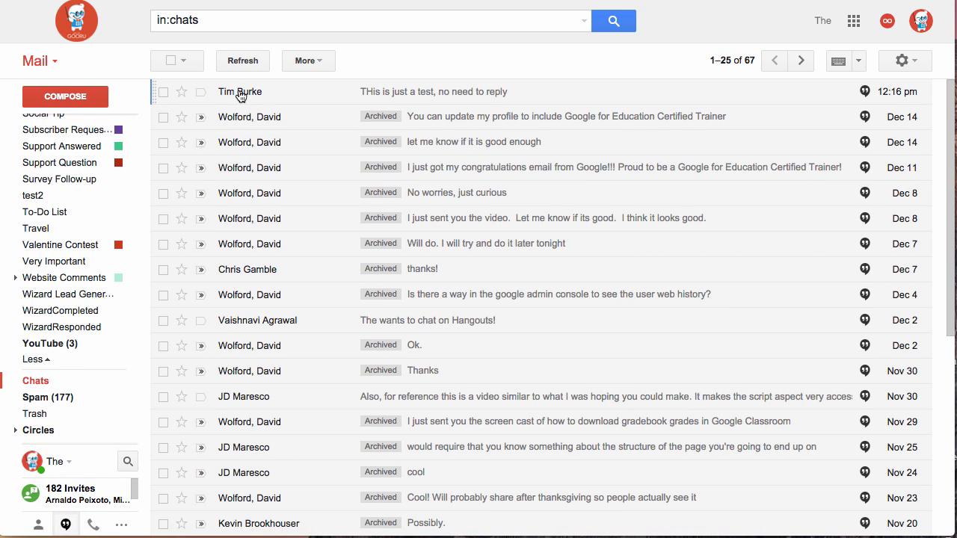
pyautogui.moveTo(234, 50)
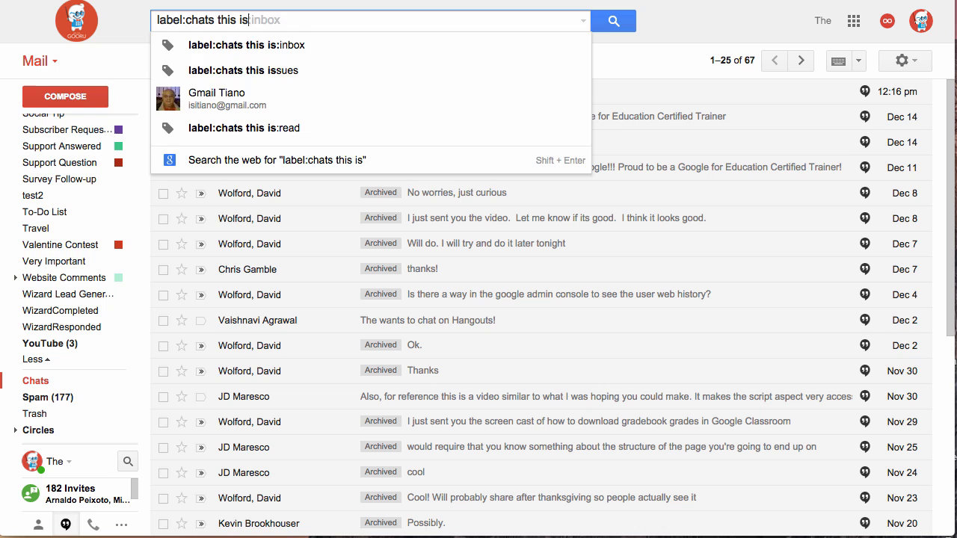
# Step: Run the search 'label:chats this is a test', returning three matching chats
pyautogui.write('a test')
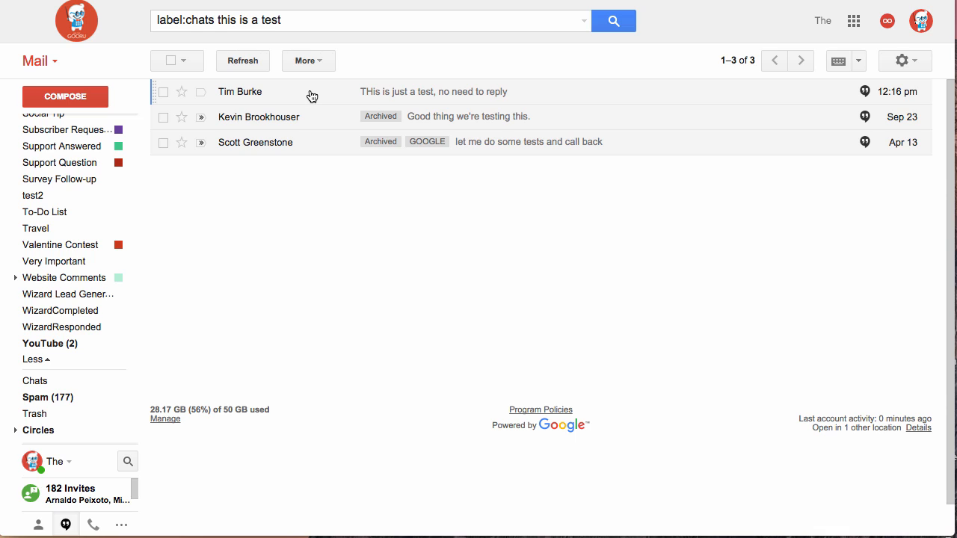
pyautogui.moveTo(311, 97)
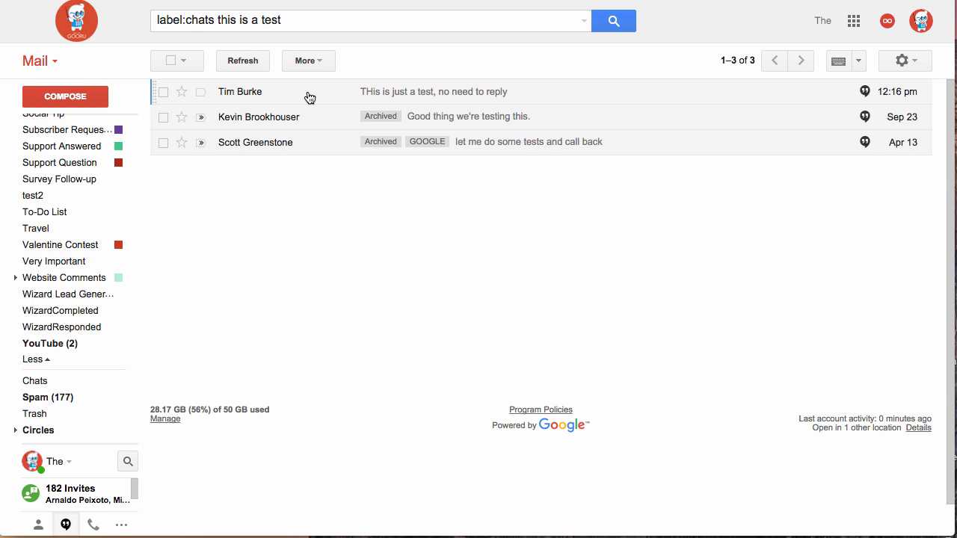